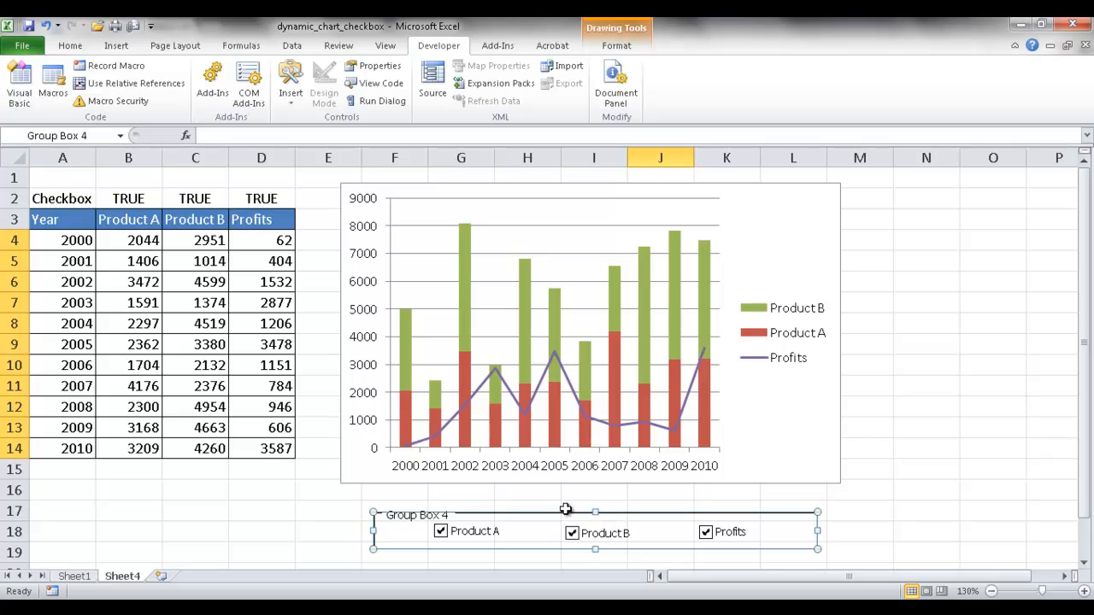
left_click(555, 372)
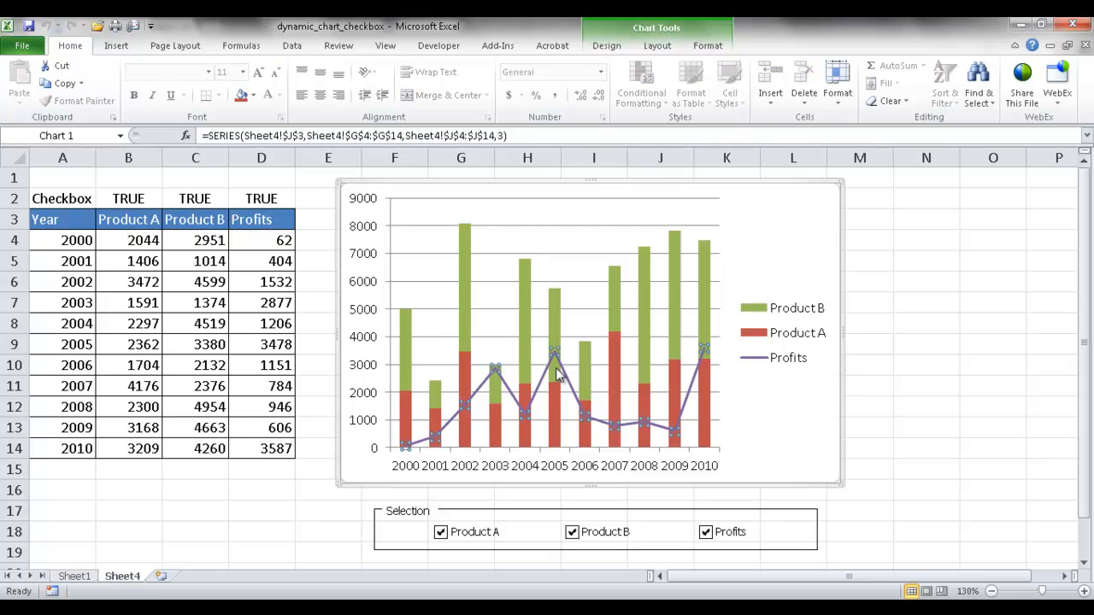